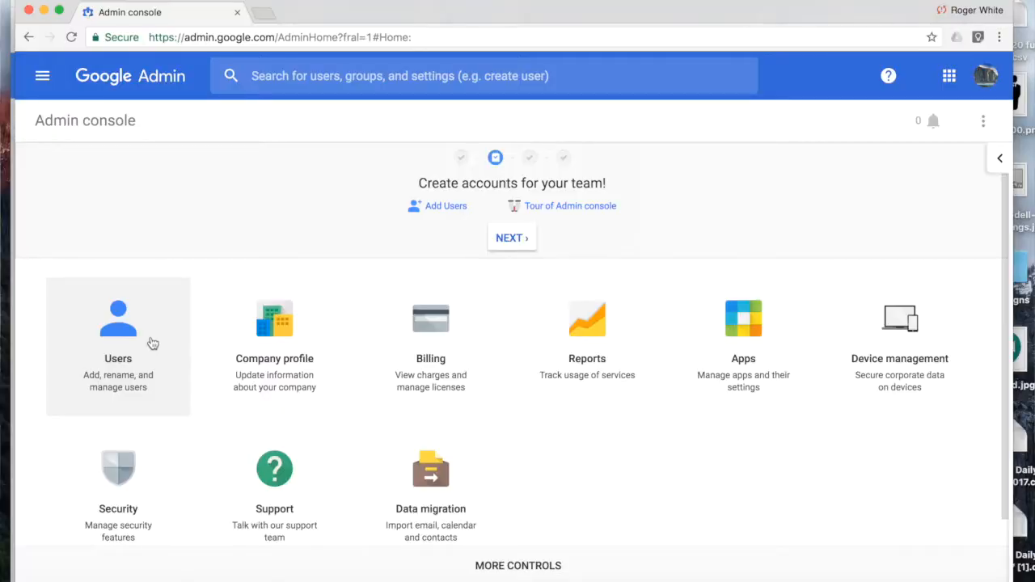
{"action": "left_click", "coordinate": [118, 332]}
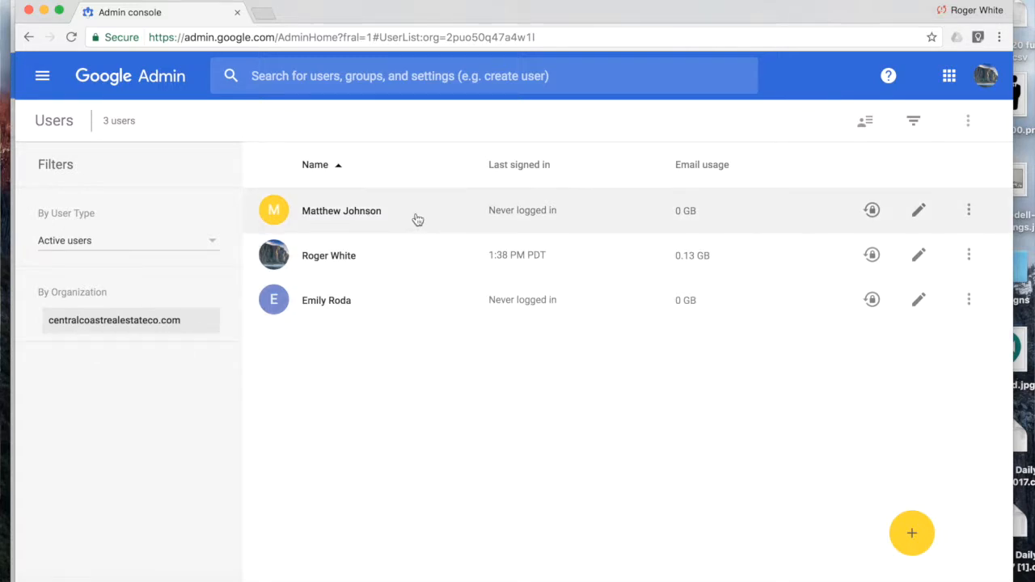
{"action": "left_click", "coordinate": [341, 210]}
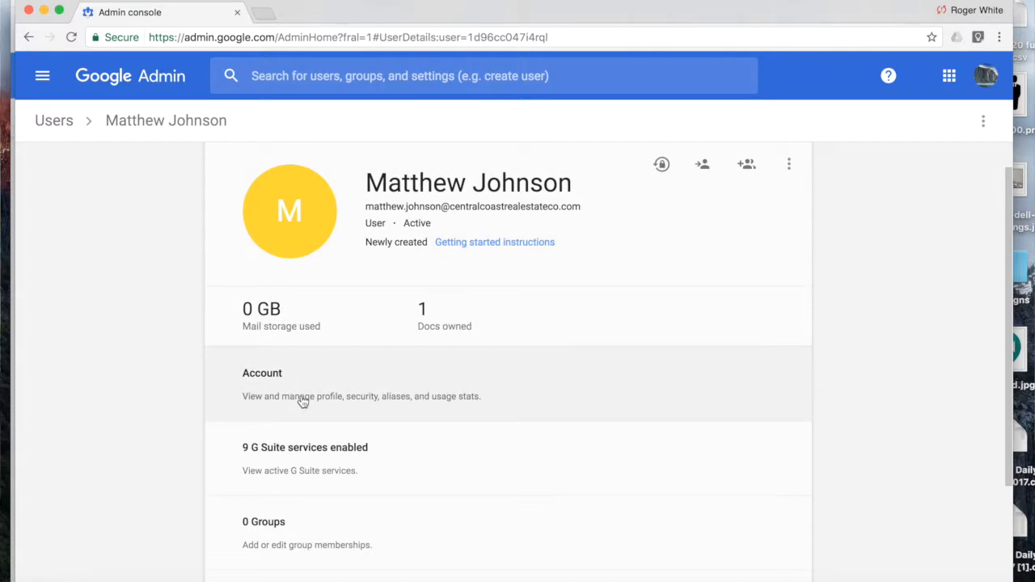
{"action": "left_click", "coordinate": [262, 384]}
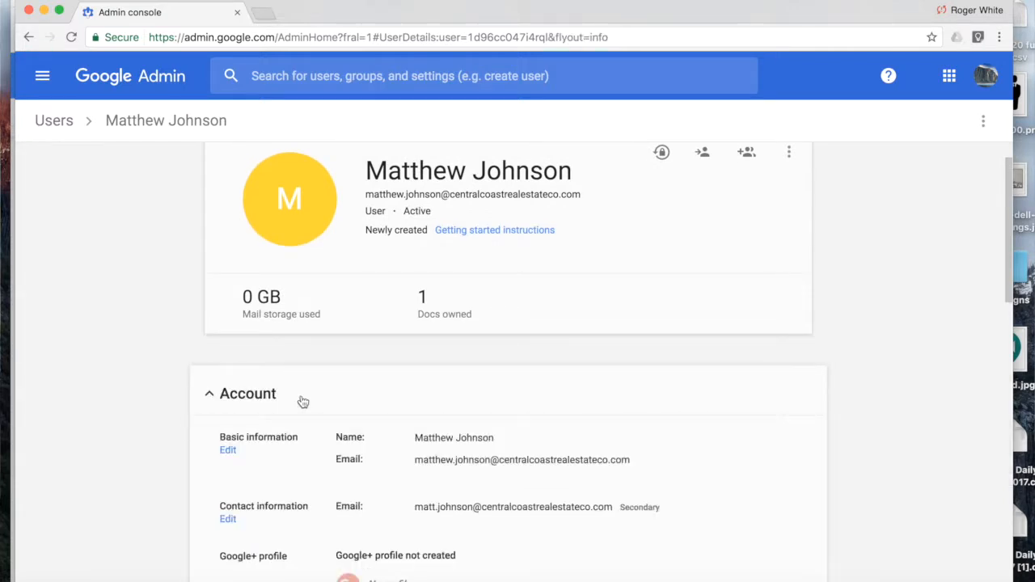
{"action": "scroll", "scroll_direction": "down", "scroll_amount": 3}
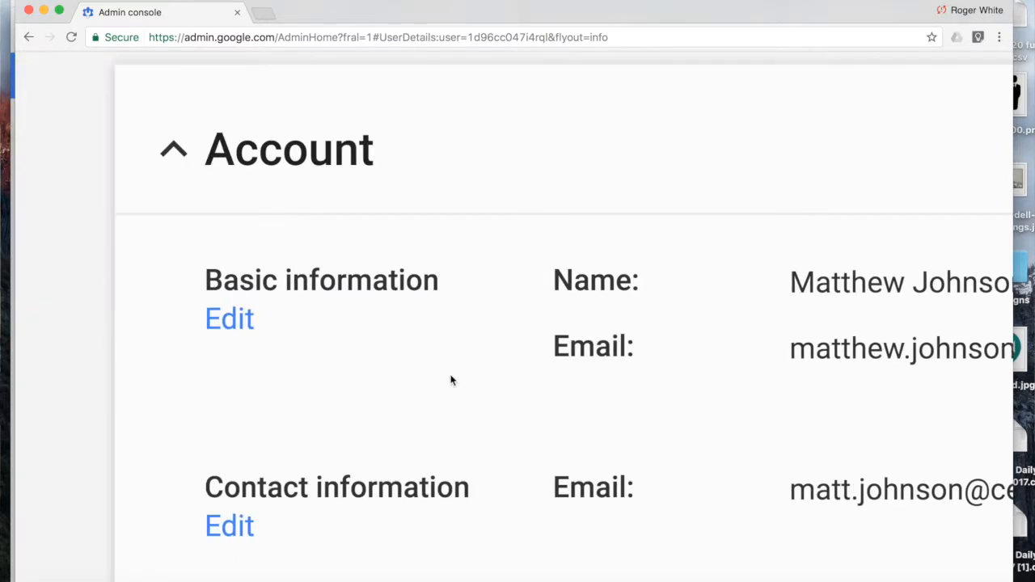
- Change the user's last name to Jonson in Basic information
{"action": "left_click", "coordinate": [230, 317]}
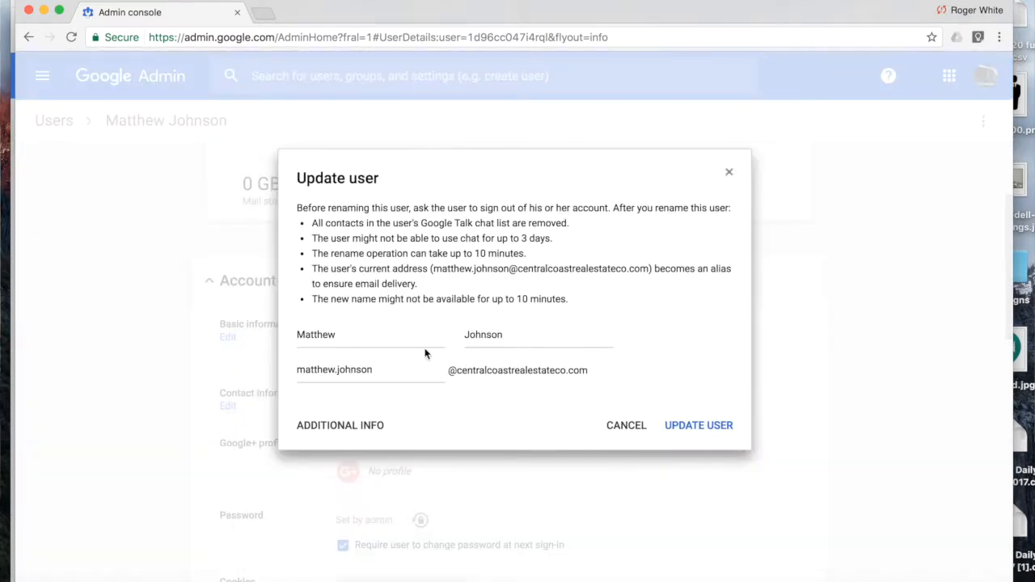
{"action": "left_click", "coordinate": [537, 333]}
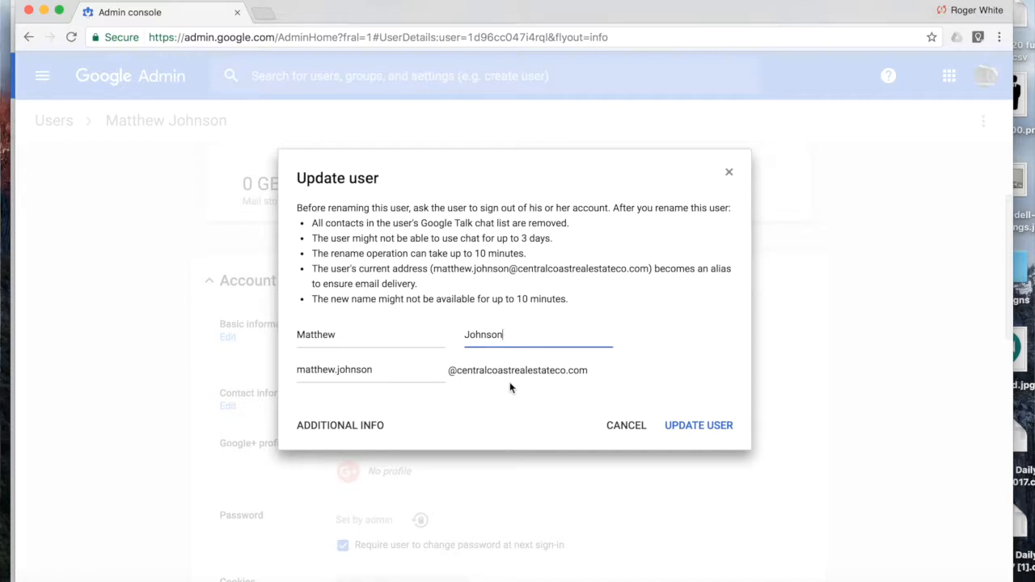
{"action": "type", "text": "Jonson"}
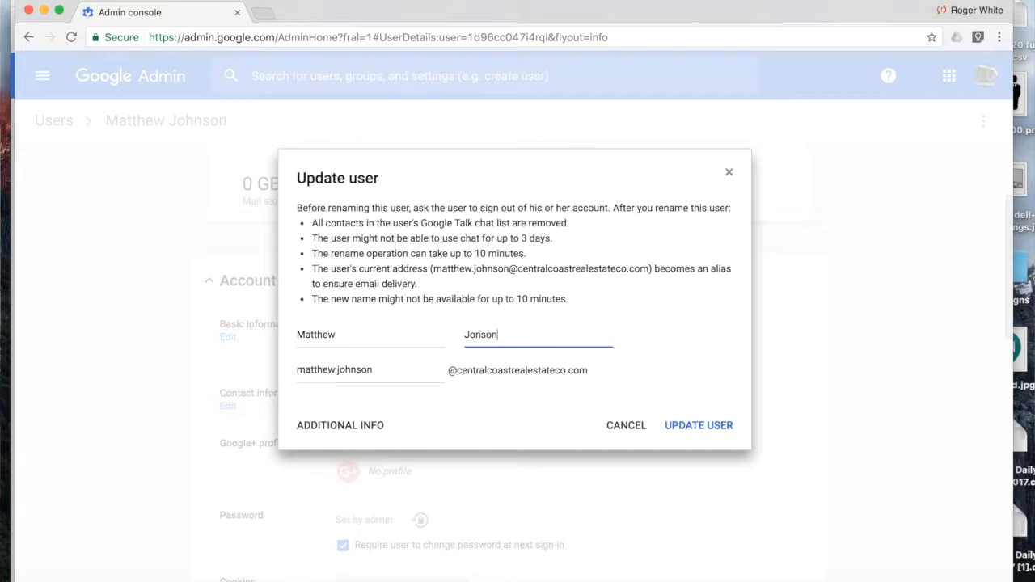
{"action": "mouse_move", "coordinate": [424, 375]}
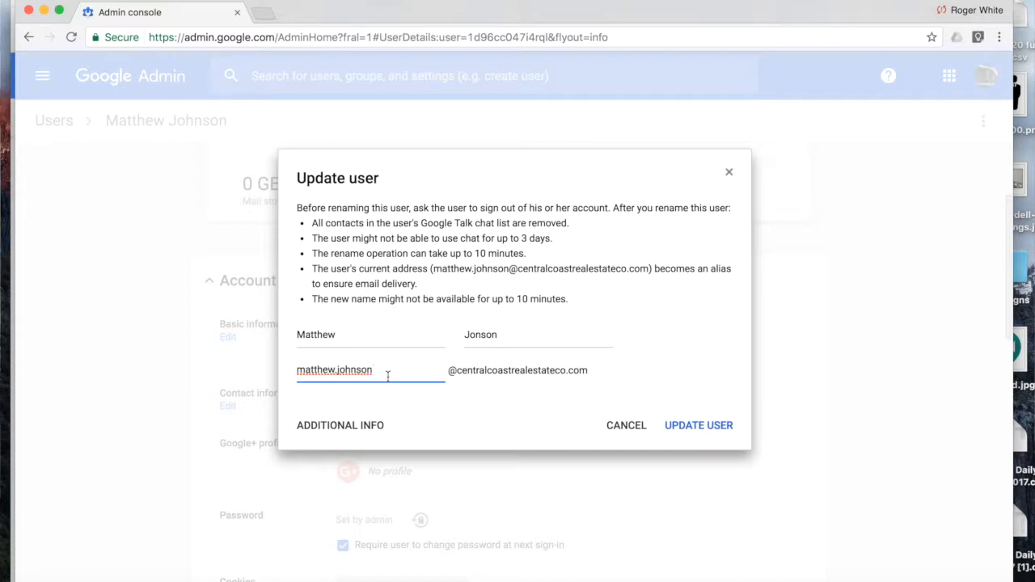
{"action": "double_click", "coordinate": [333, 369]}
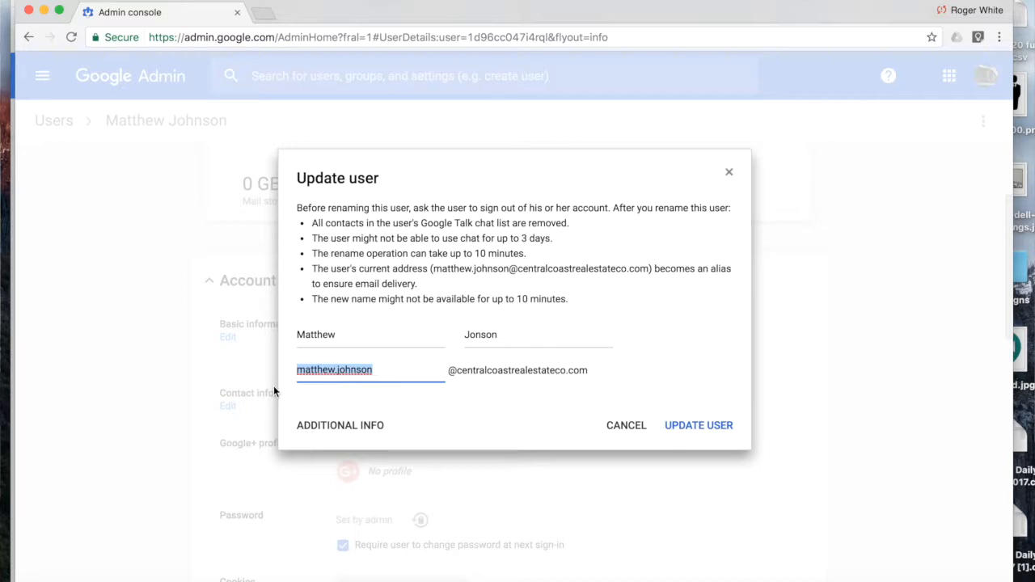
{"action": "type", "text": "jonson"}
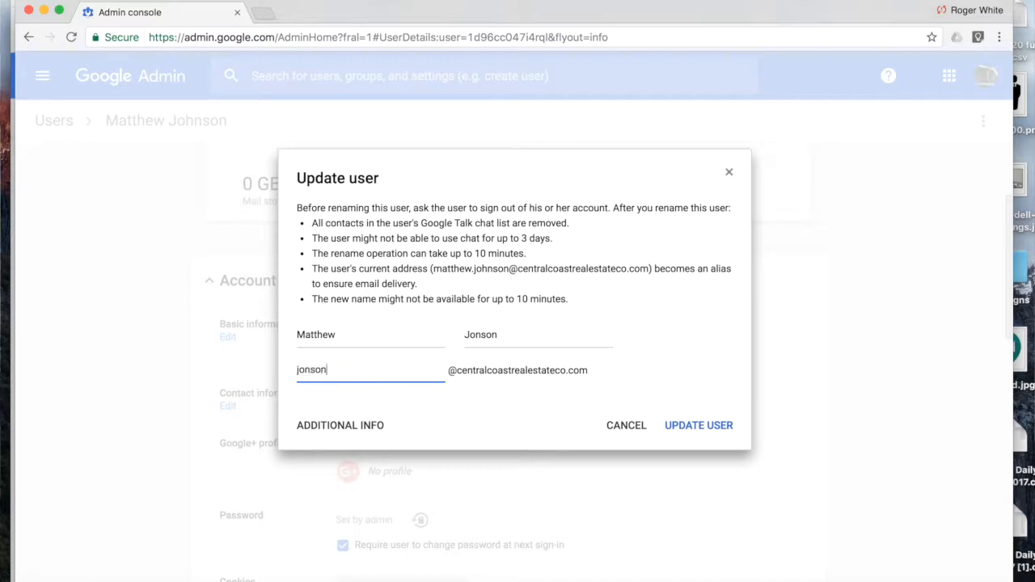
{"action": "type", "text": "m"}
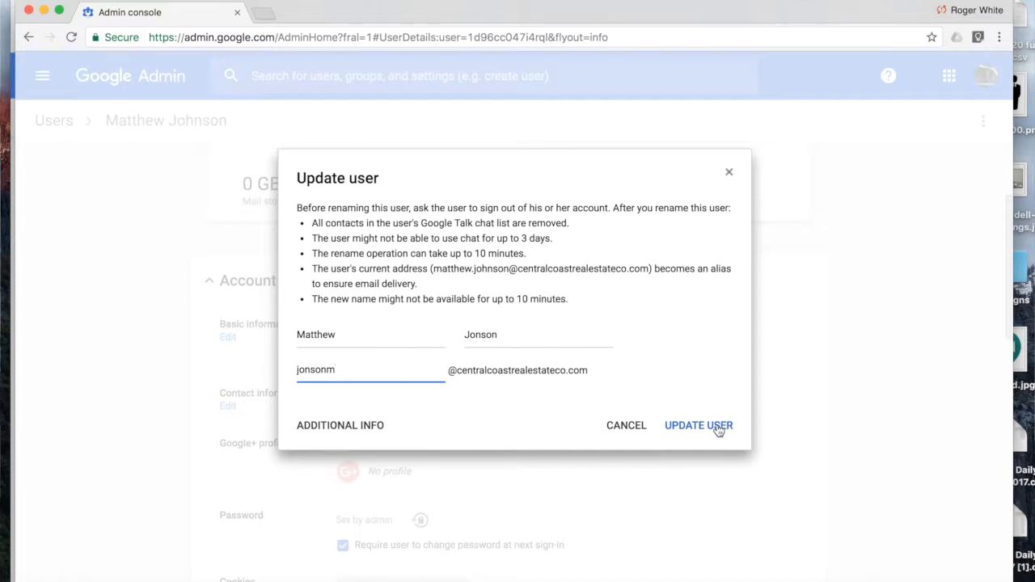
{"action": "left_click", "coordinate": [698, 425]}
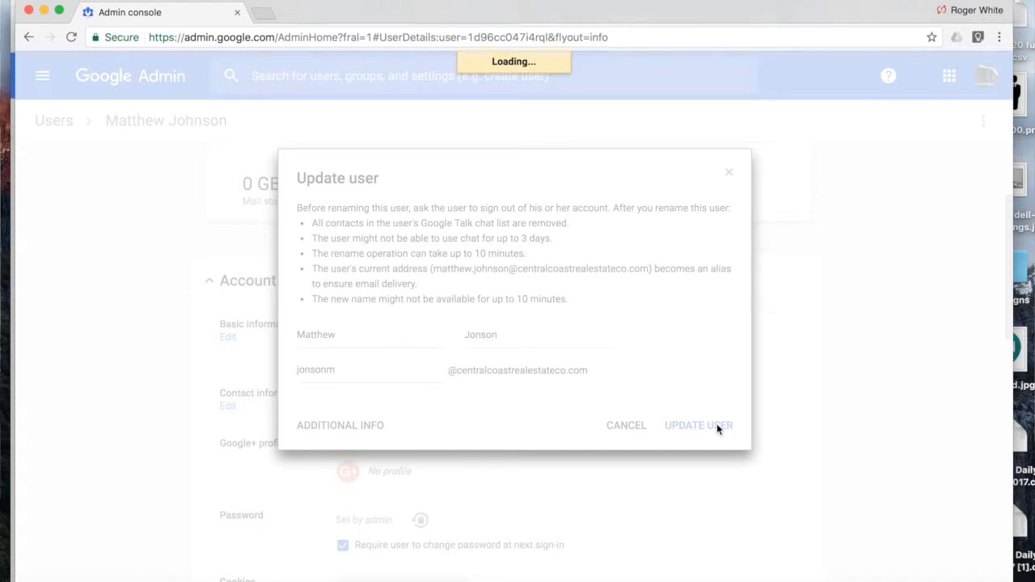
{"action": "left_click", "coordinate": [698, 424]}
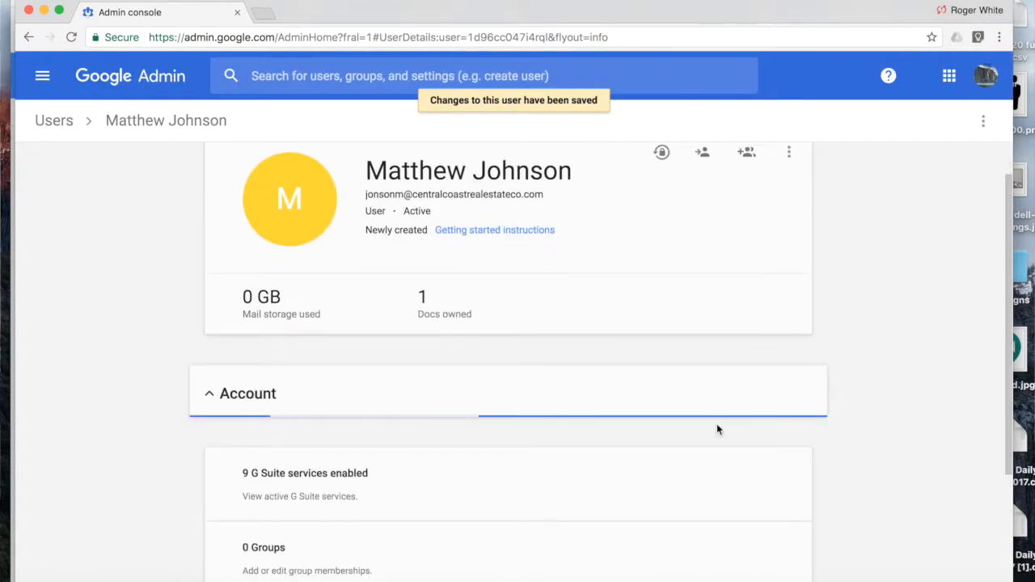
{"action": "left_click", "coordinate": [247, 393]}
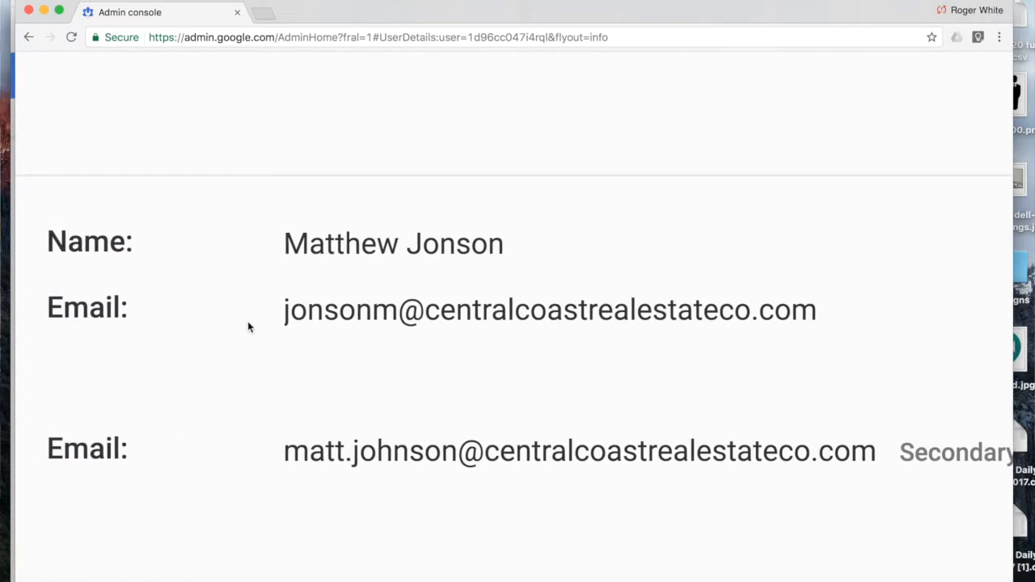
{"action": "mouse_move", "coordinate": [844, 347]}
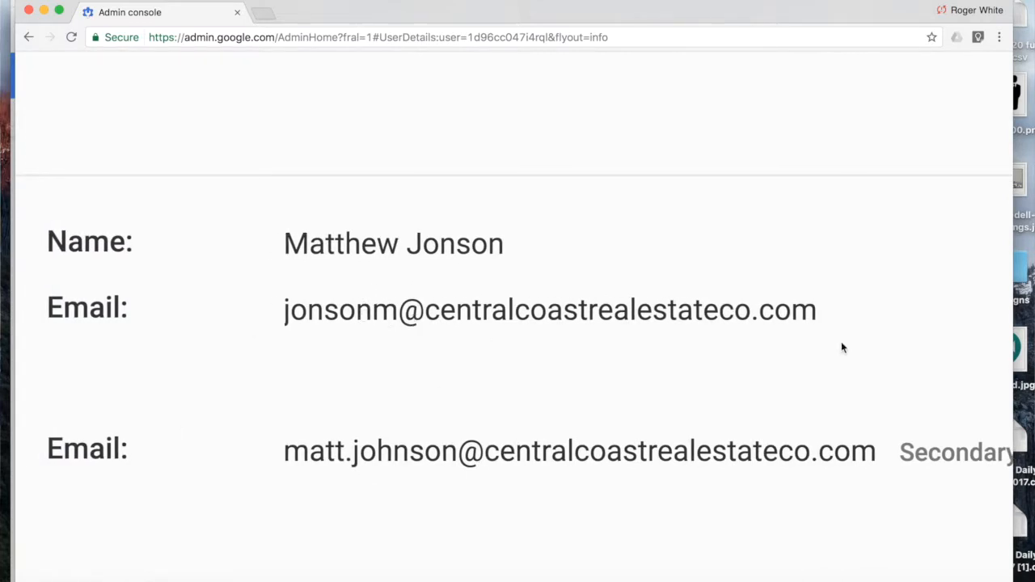
{"action": "mouse_move", "coordinate": [889, 346]}
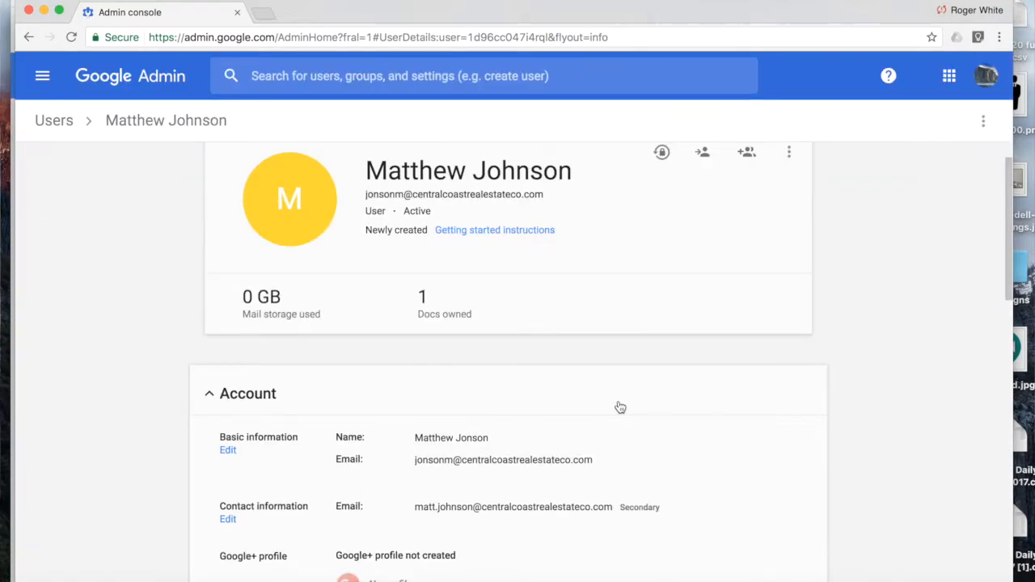
- Scroll down to the Aliases list and begin a new alias entry
{"action": "scroll", "scroll_direction": "down", "scroll_amount": 3}
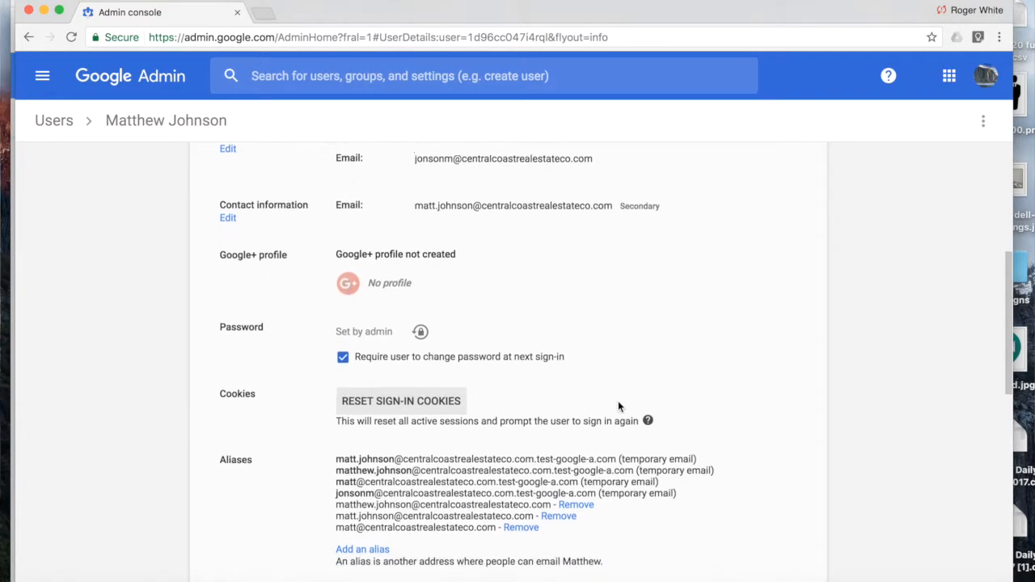
{"action": "scroll", "scroll_direction": "down", "scroll_amount": 3}
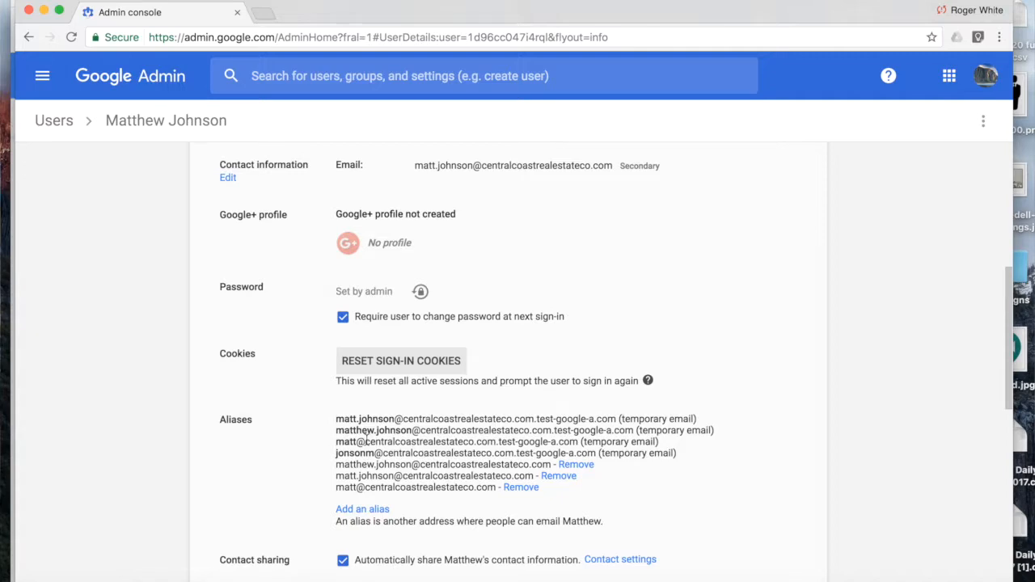
{"action": "scroll", "scroll_direction": "down", "scroll_amount": 3}
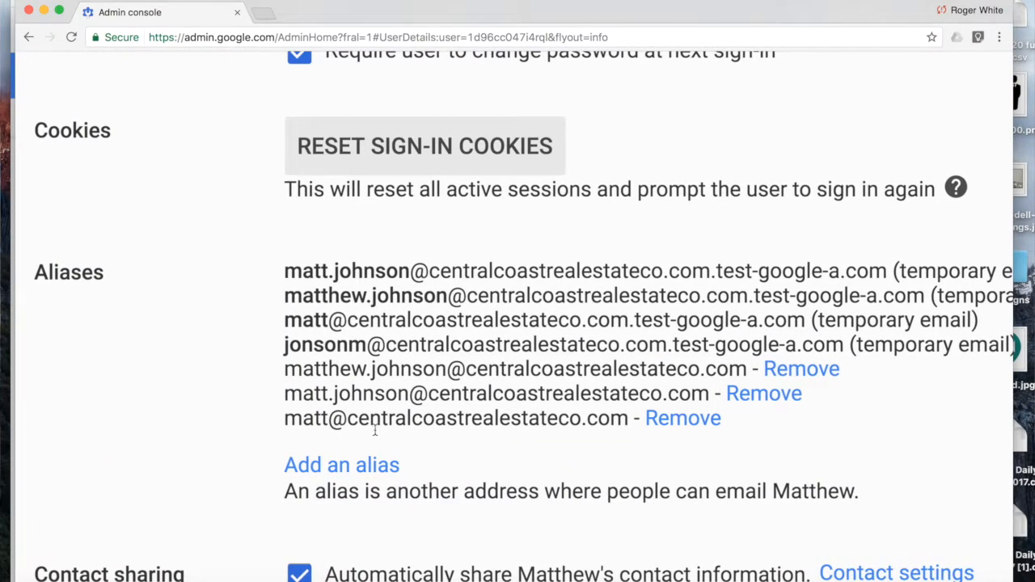
{"action": "scroll", "scroll_direction": "down", "scroll_amount": 3}
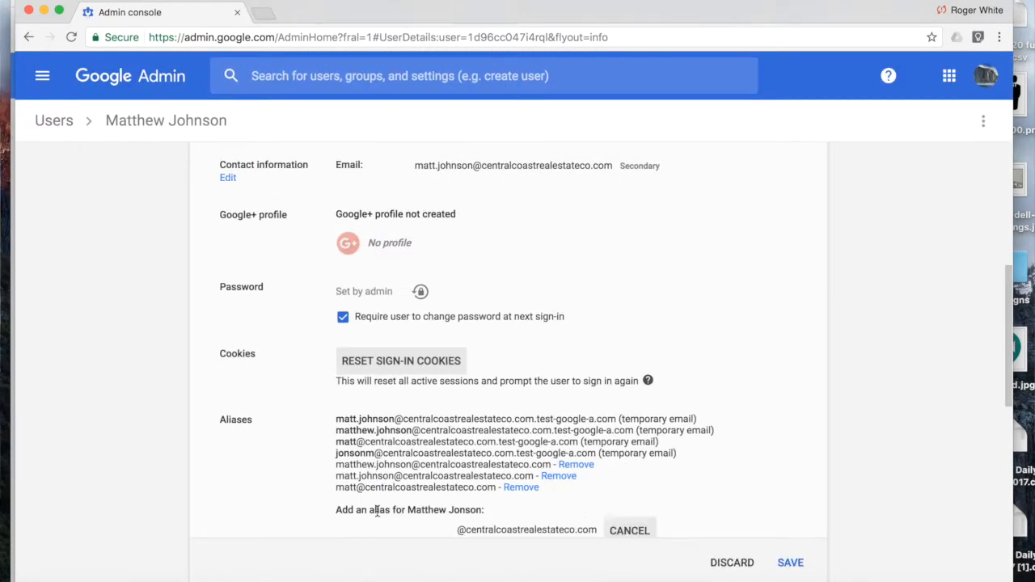
{"action": "scroll", "scroll_direction": "down", "scroll_amount": 3}
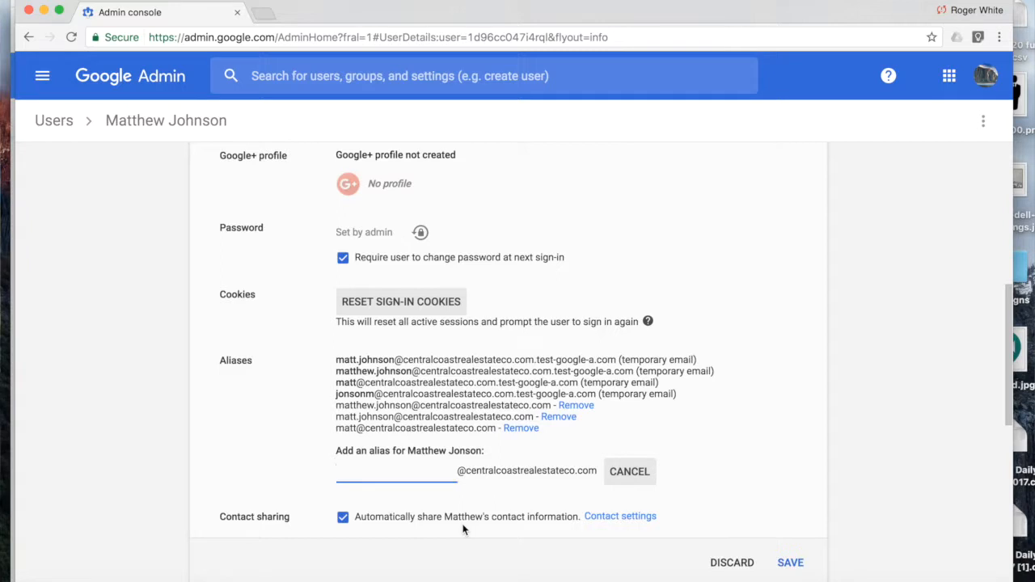
{"action": "type", "text": "sales"}
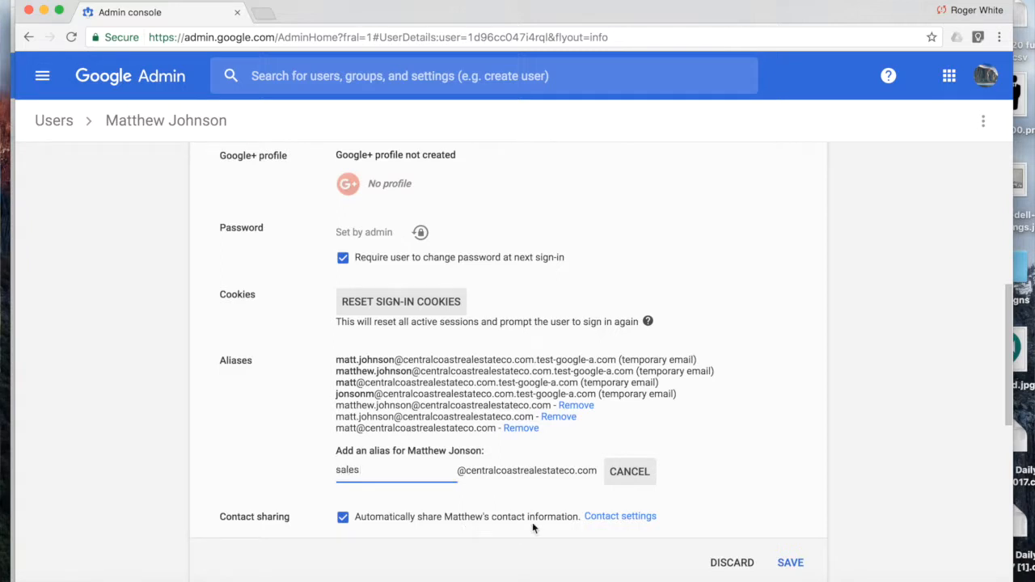
{"action": "mouse_move", "coordinate": [660, 531]}
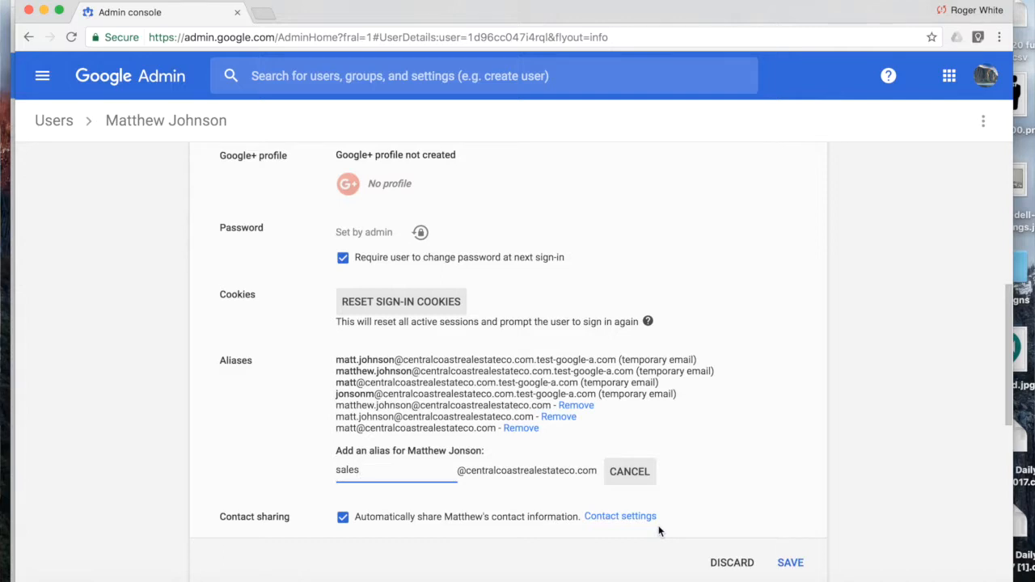
{"action": "mouse_move", "coordinate": [730, 563]}
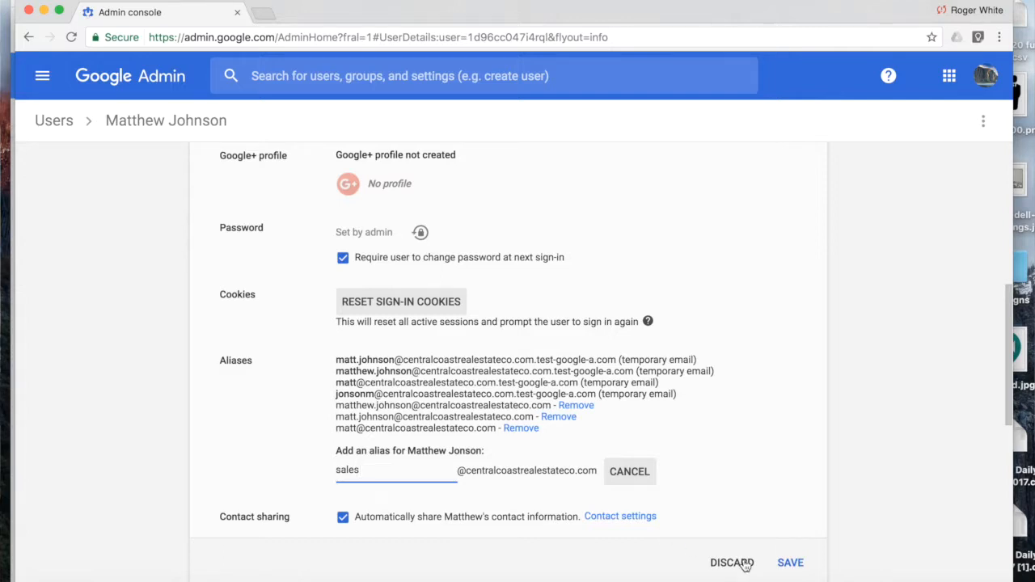
{"action": "left_click", "coordinate": [789, 562]}
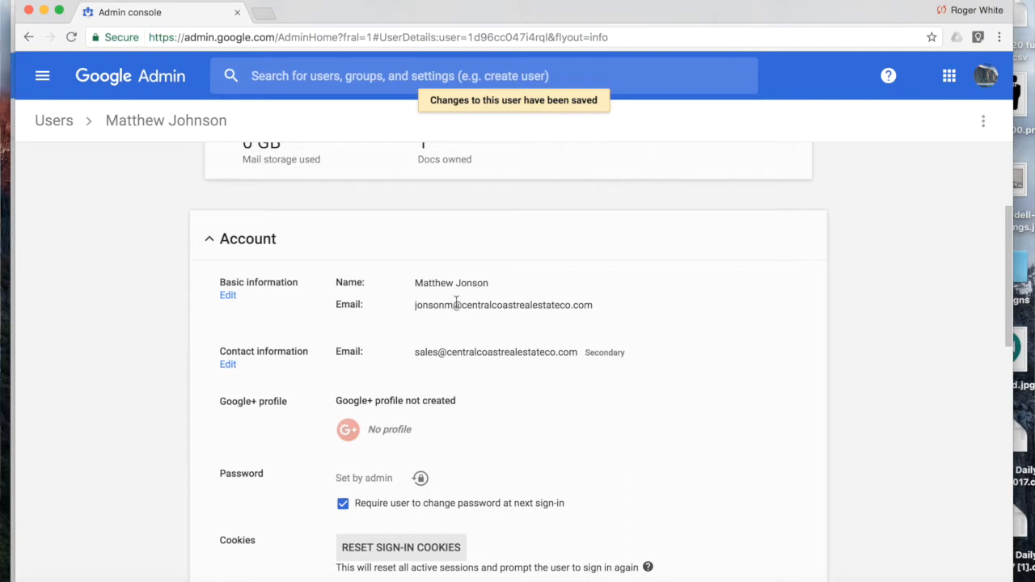
{"action": "scroll", "scroll_direction": "down", "scroll_amount": 3}
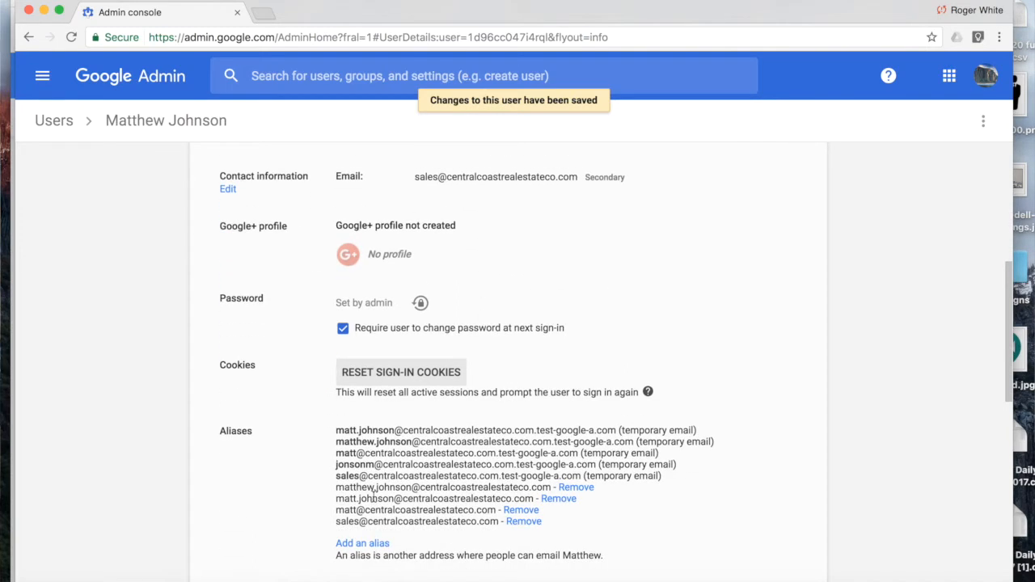